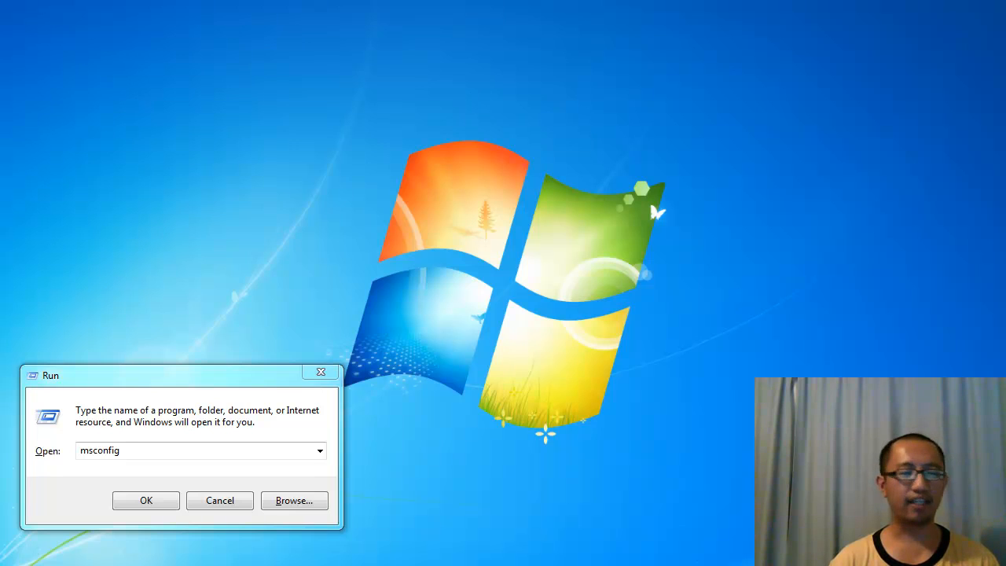
mouse_move(626, 385)
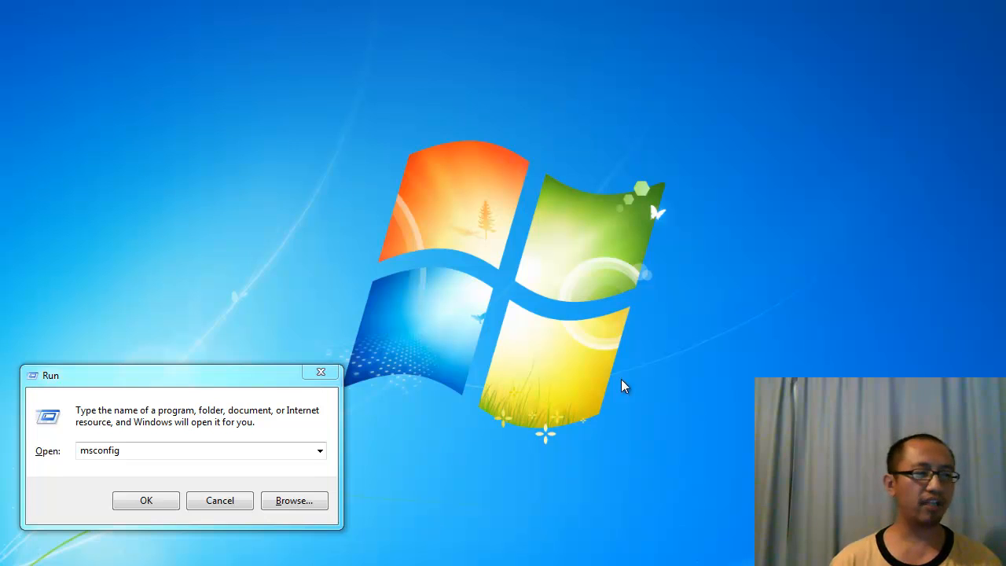
mouse_move(139, 383)
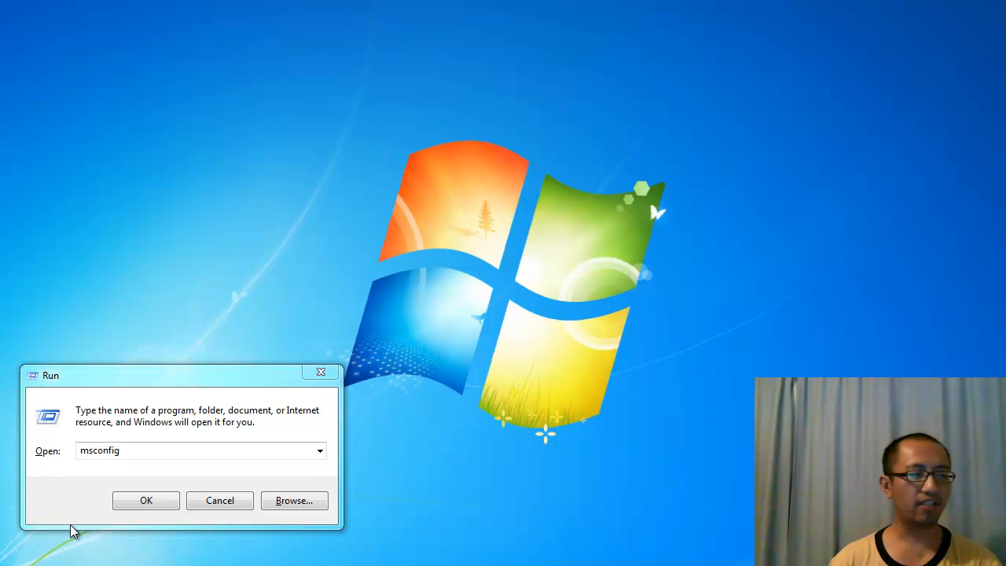
mouse_move(100, 390)
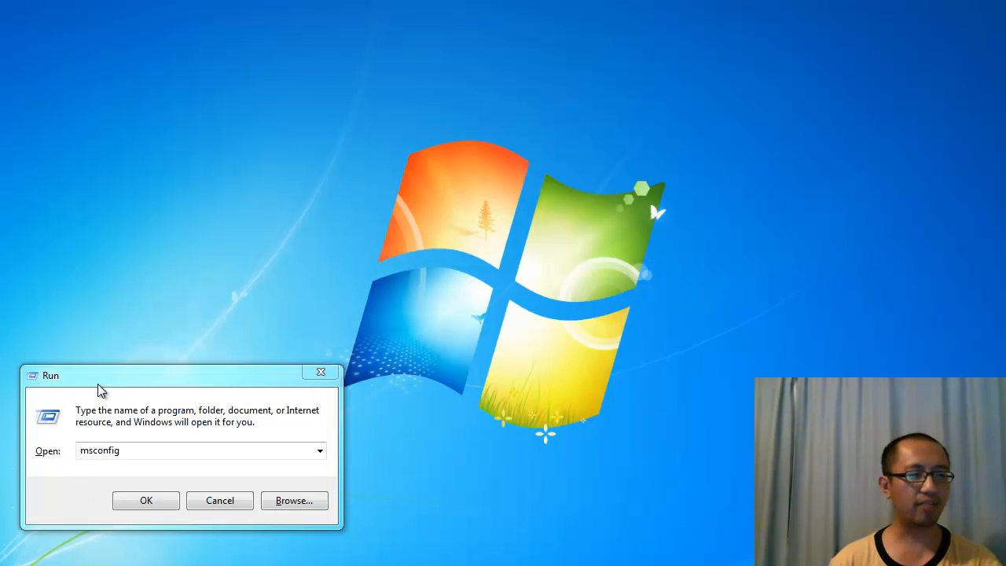
Run msconfig from the Run dialog to launch System Configuration.
left_click(197, 449)
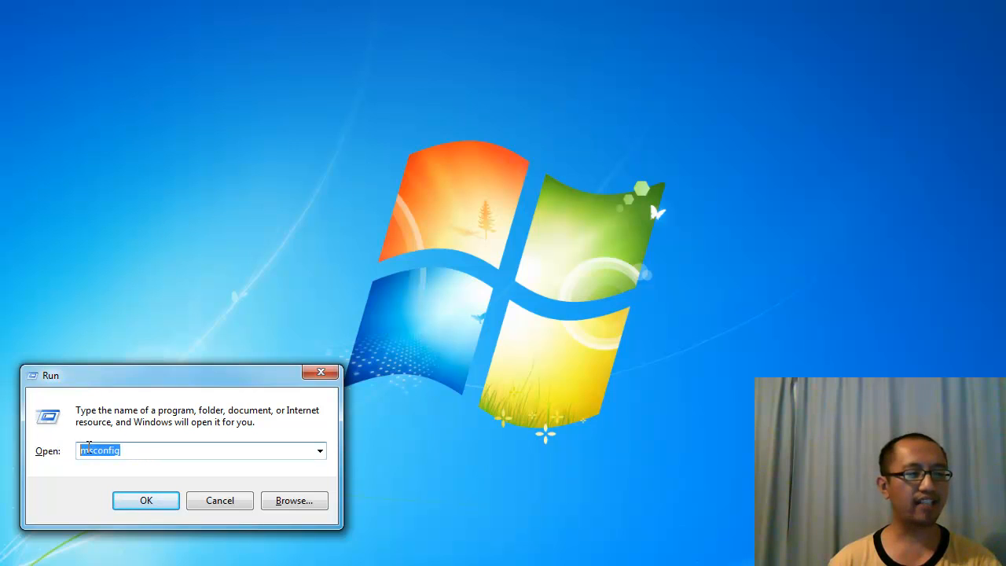
left_click(134, 450)
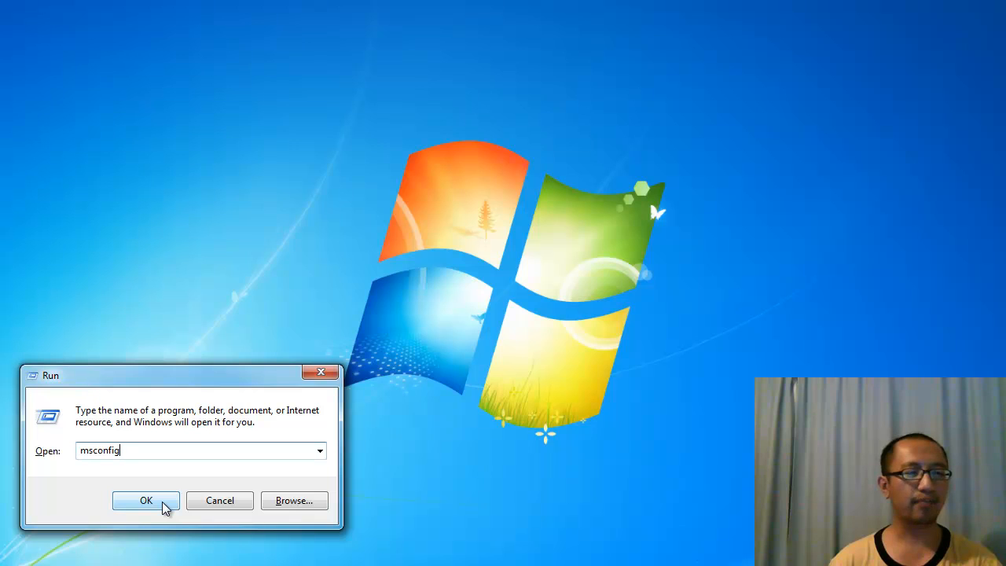
left_click(145, 500)
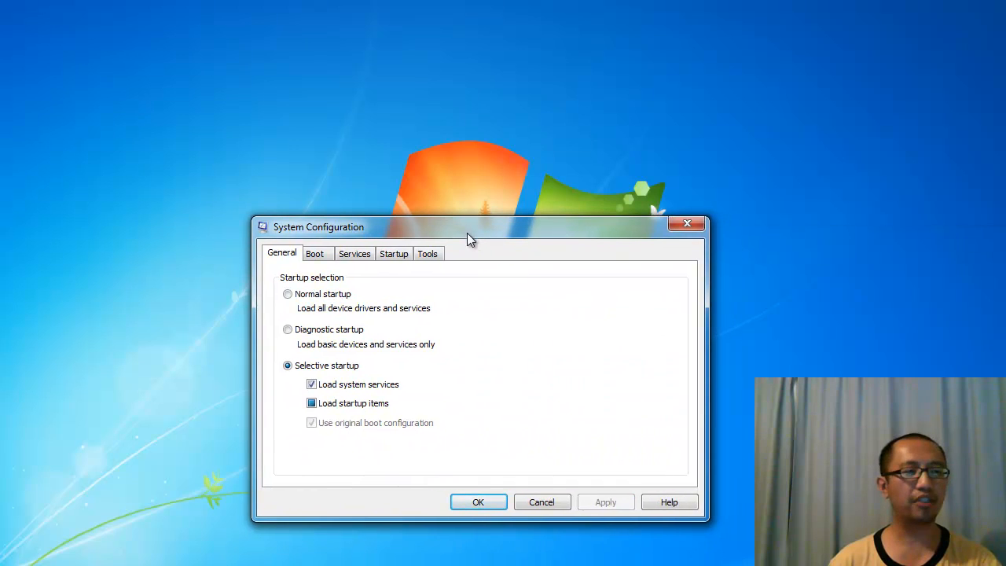
Show the Startup list of programs that launch with Windows.
left_click_drag(469, 226, 471, 204)
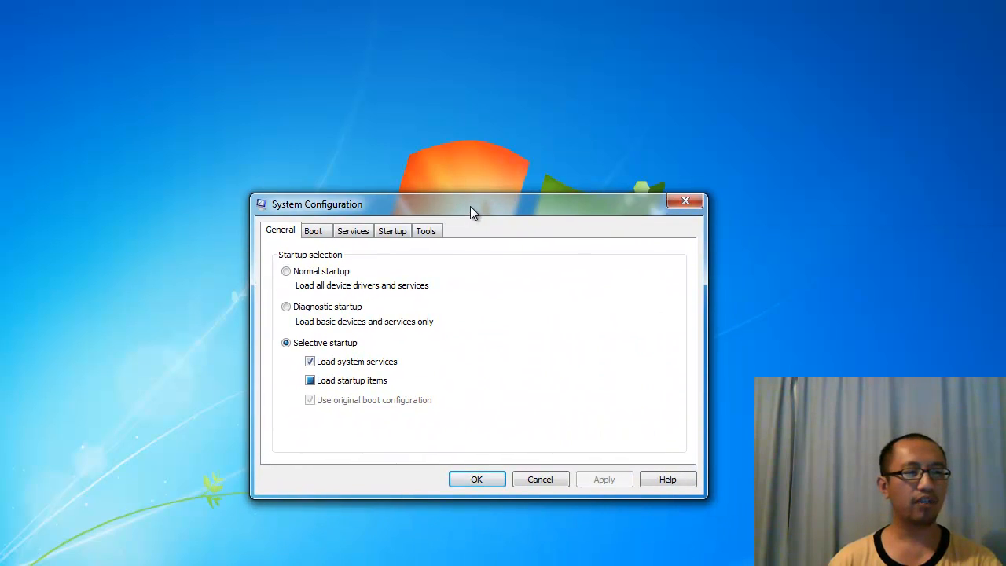
mouse_move(393, 231)
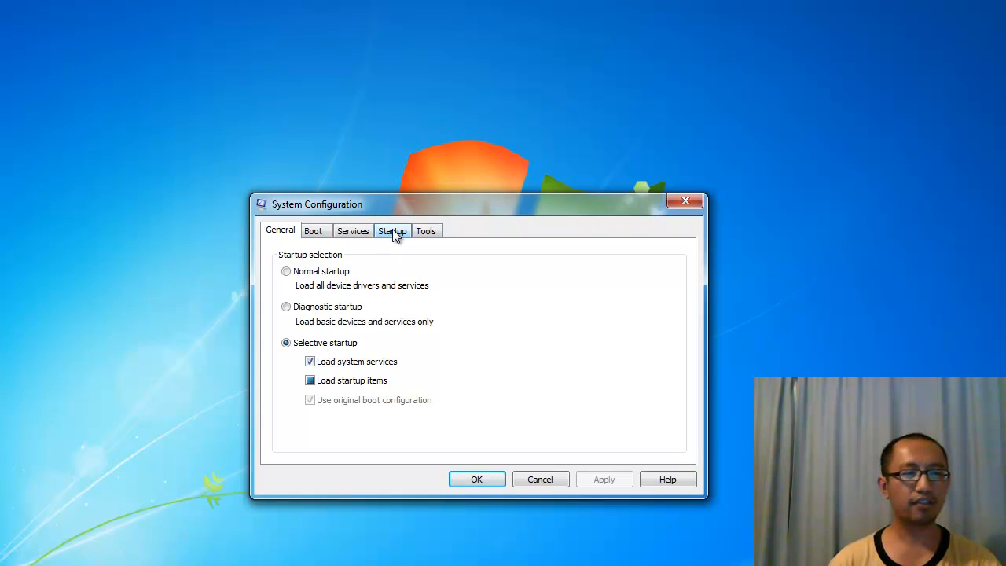
left_click(392, 229)
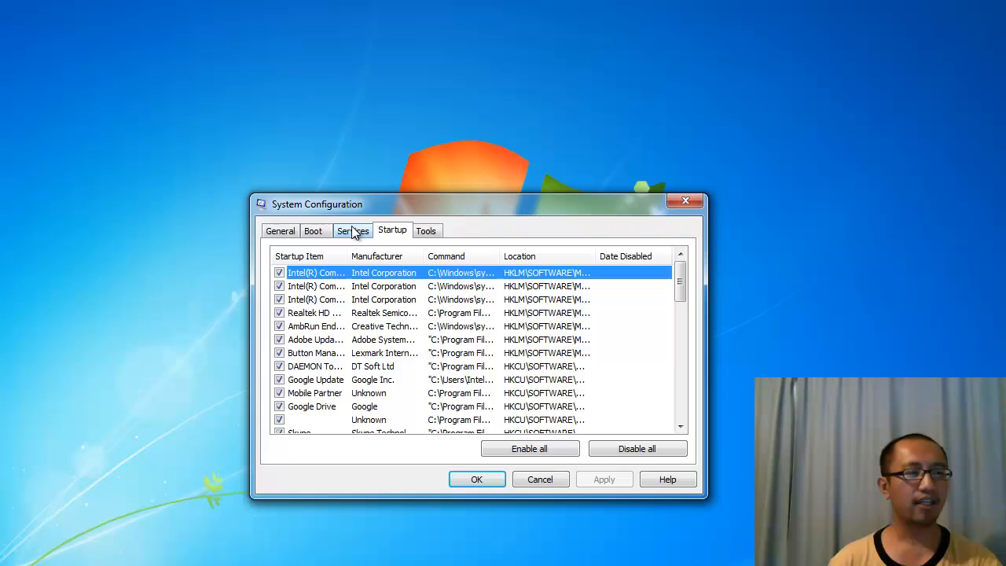
mouse_move(305, 407)
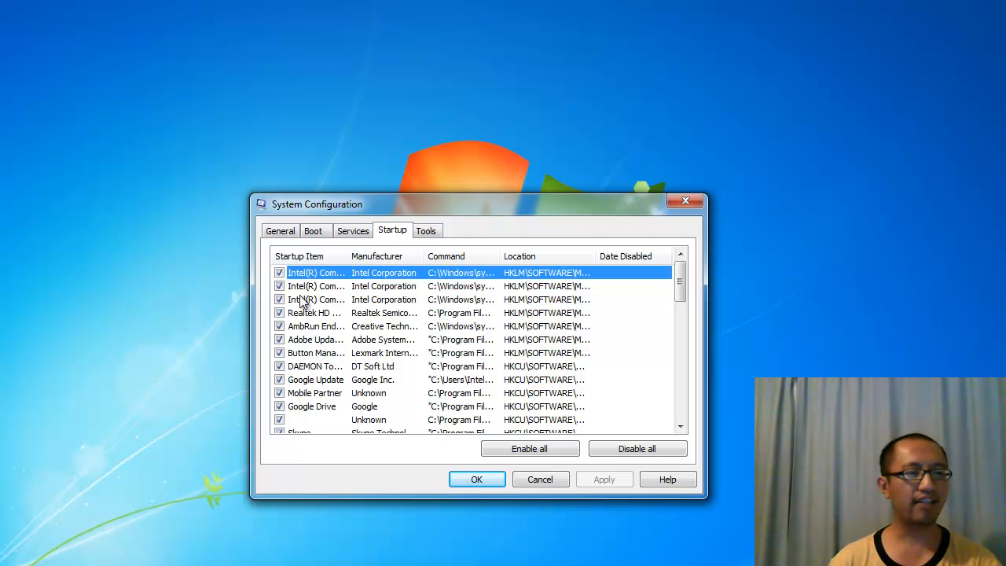
mouse_move(283, 343)
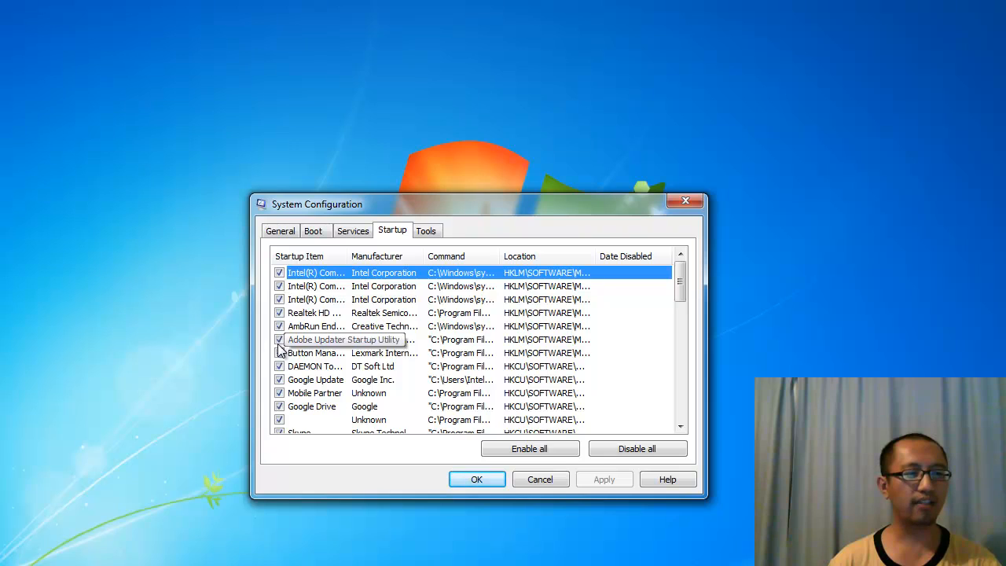
mouse_move(359, 427)
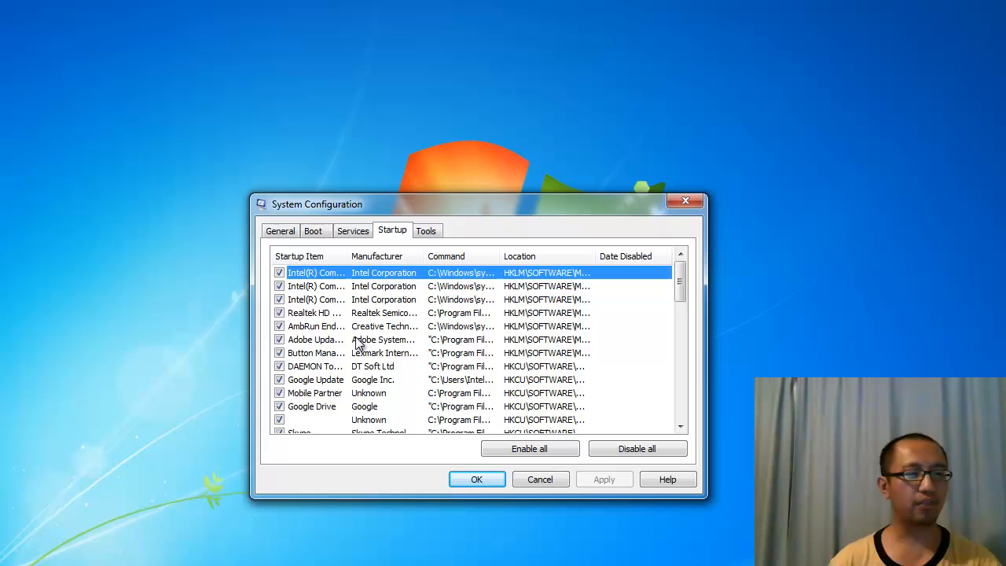
mouse_move(315, 340)
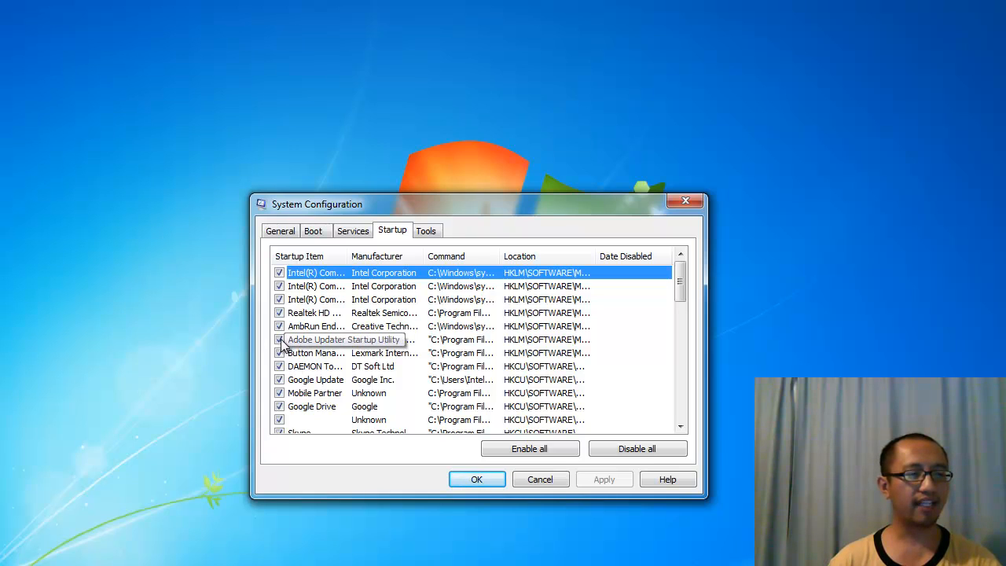
Untick the Adobe Updater Startup Utility startup item.
left_click(280, 339)
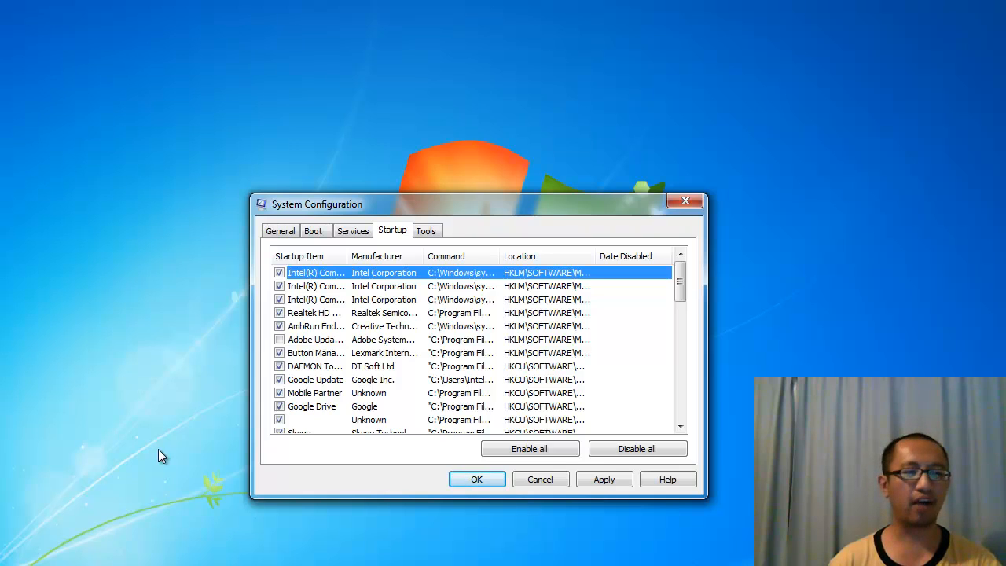
mouse_move(312, 354)
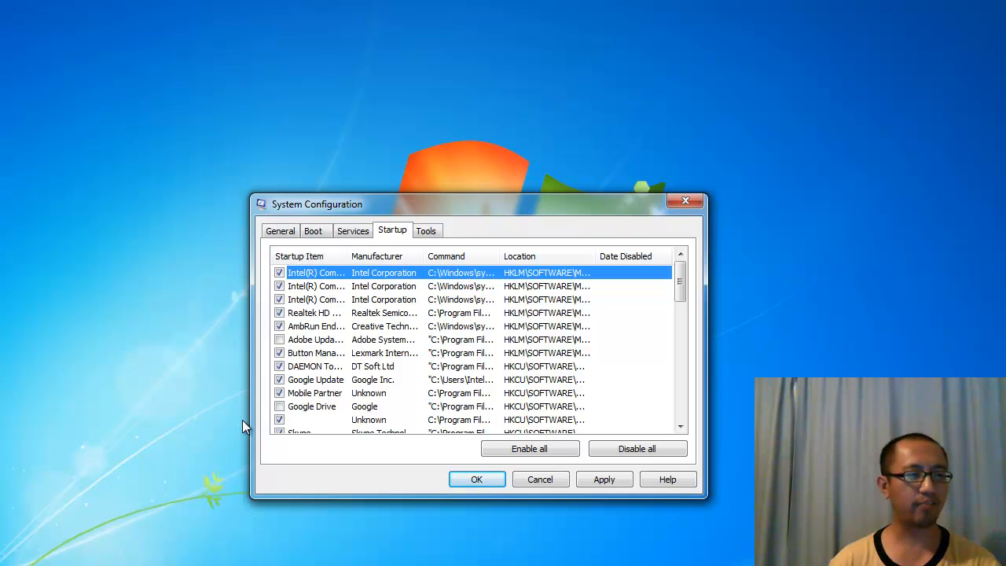
mouse_move(314, 325)
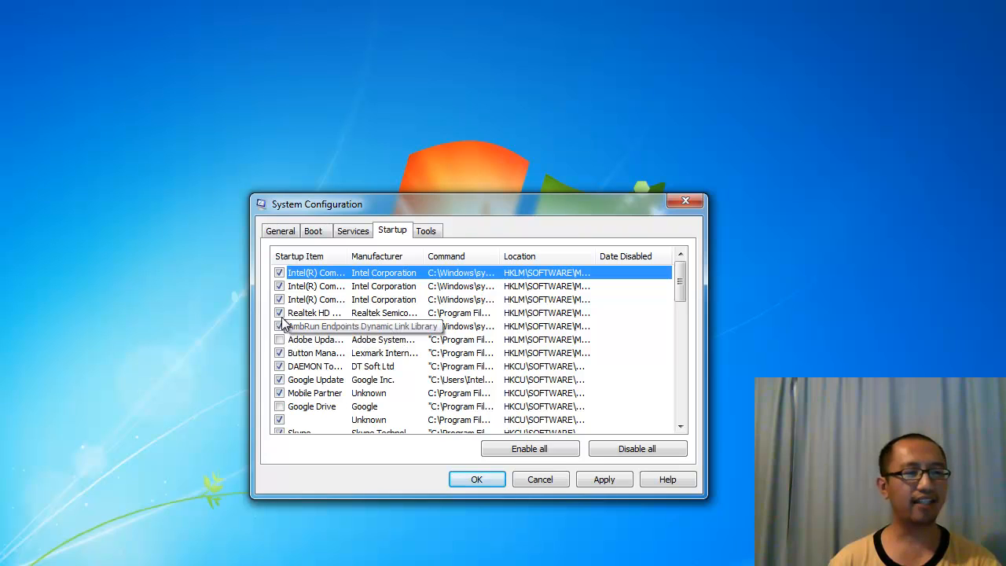
mouse_move(349, 395)
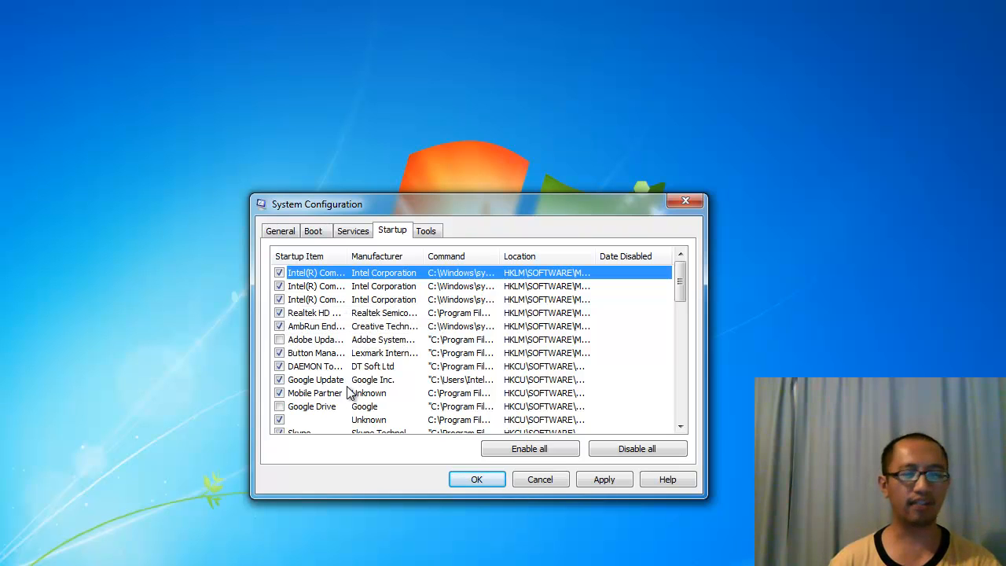
mouse_move(390, 352)
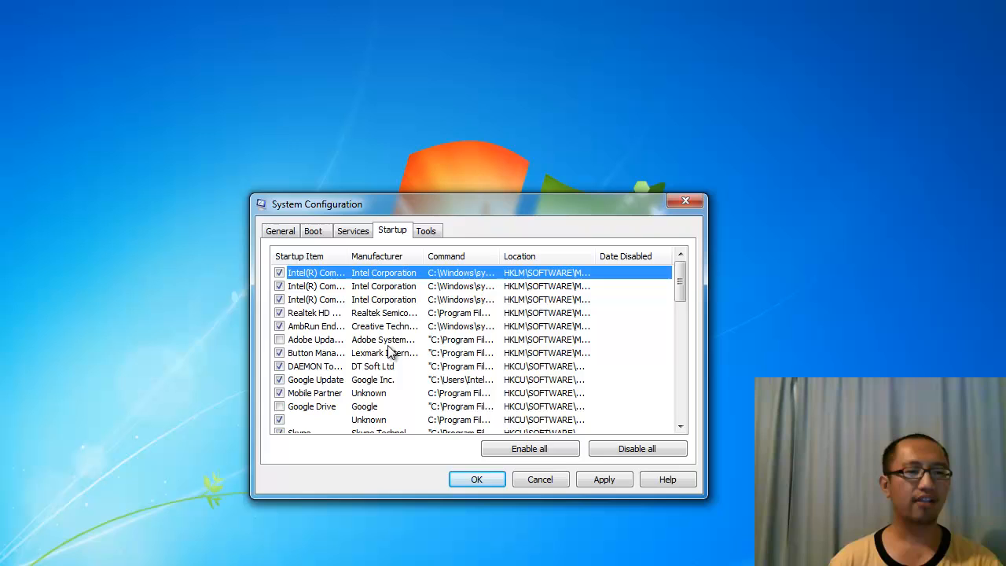
mouse_move(396, 423)
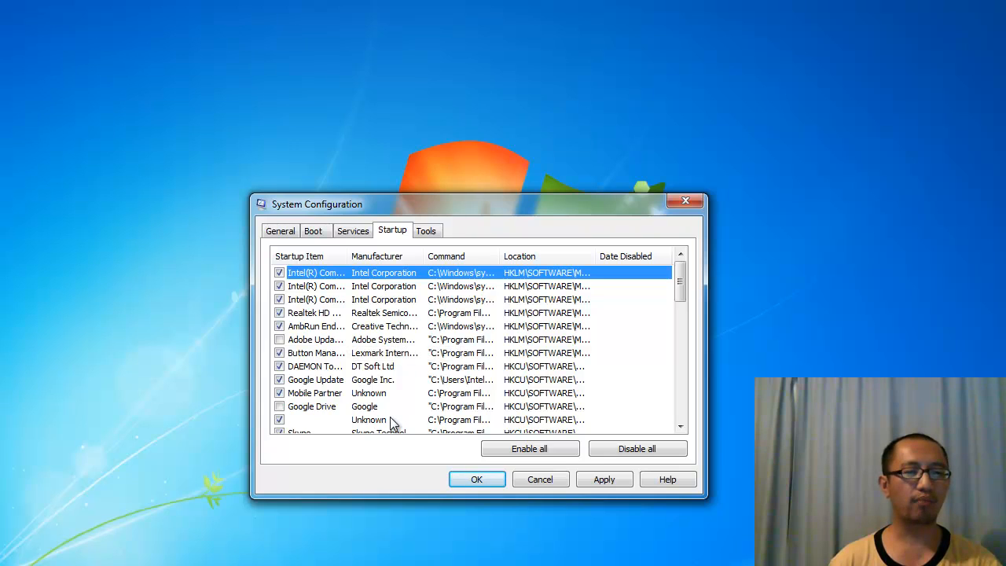
mouse_move(438, 454)
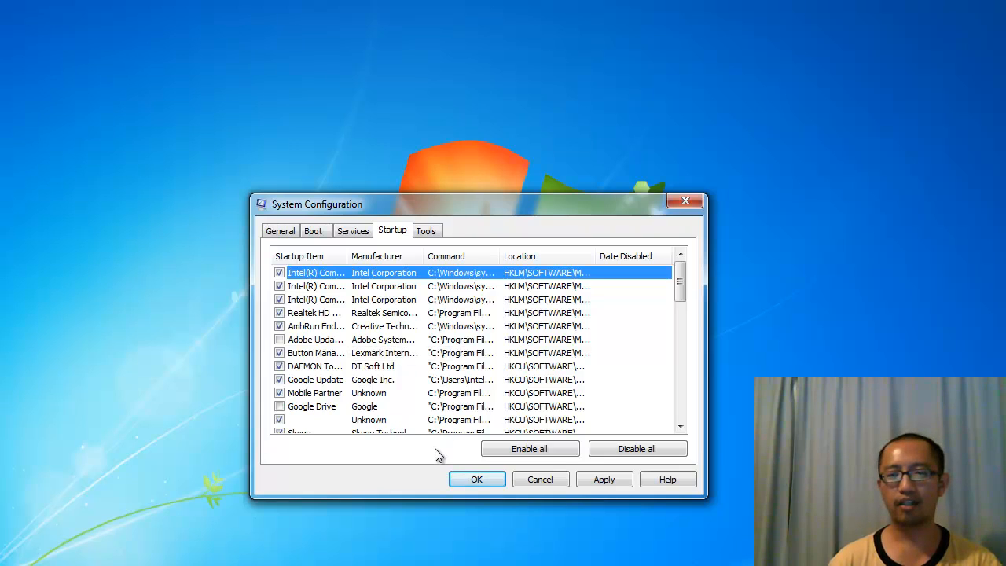
mouse_move(468, 449)
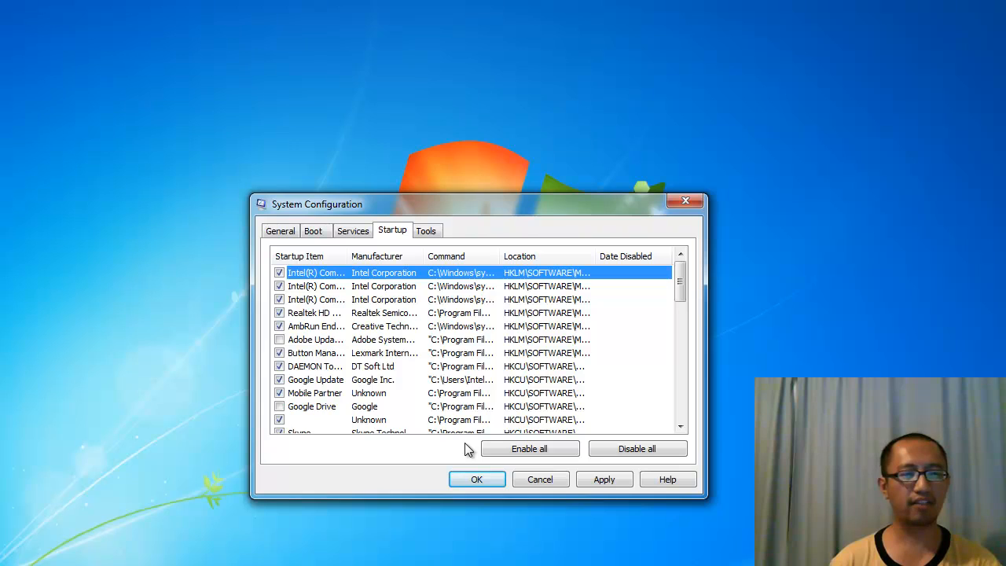
mouse_move(478, 480)
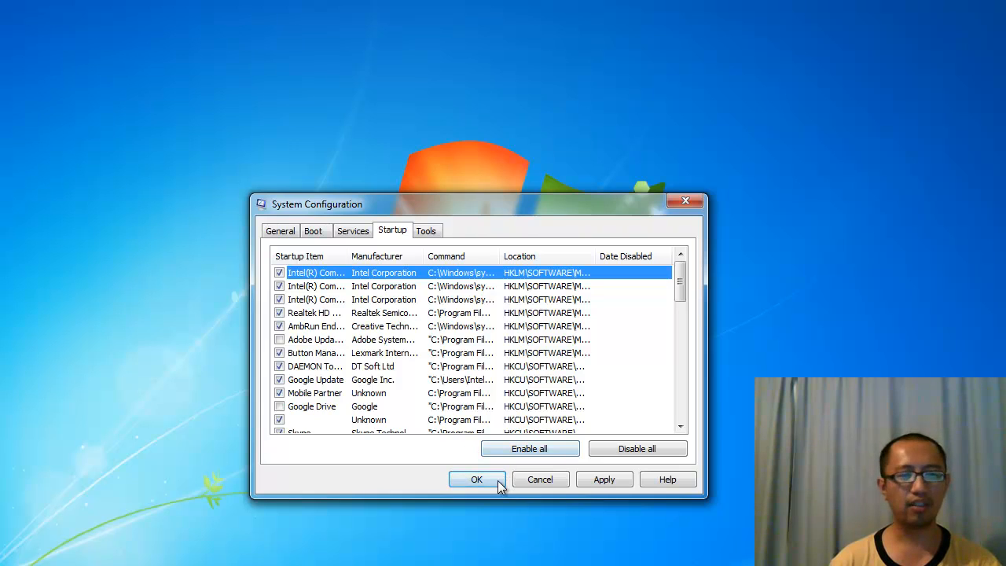